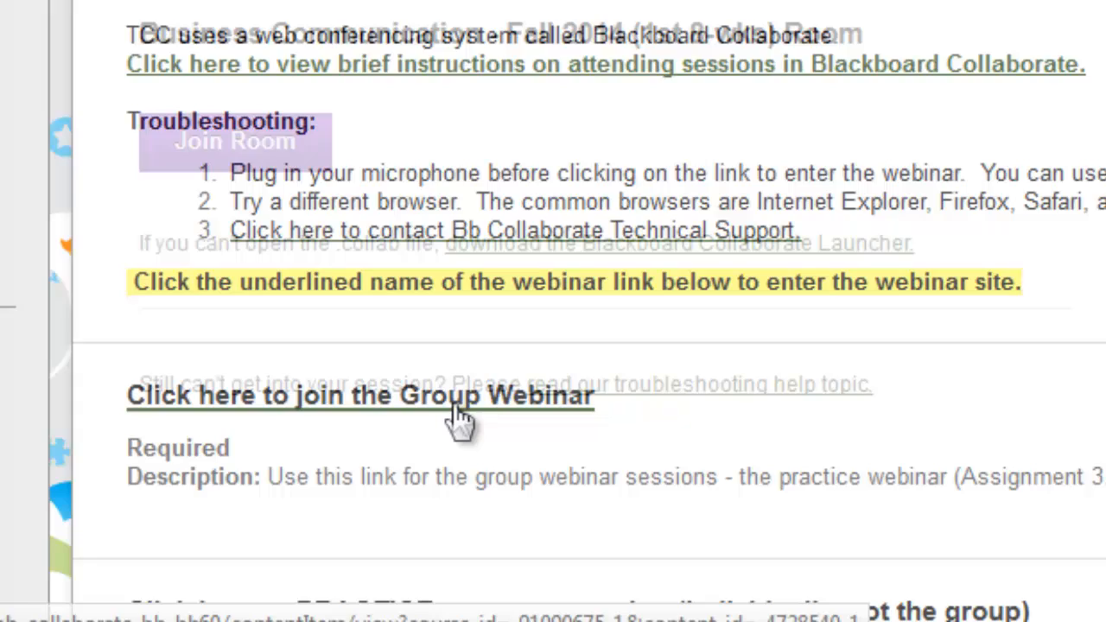
Step: Join the Group Webinar room to reach the first-time Collaborate Launcher prompt
{"action": "left_click", "coordinate": [356, 398]}
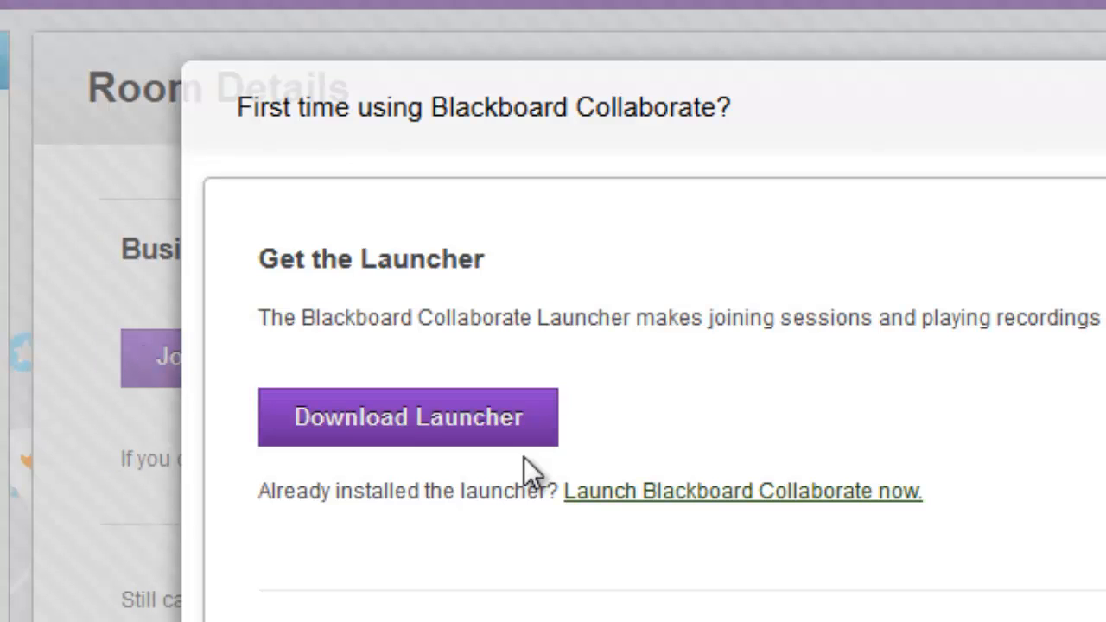
{"action": "mouse_move", "coordinate": [436, 432]}
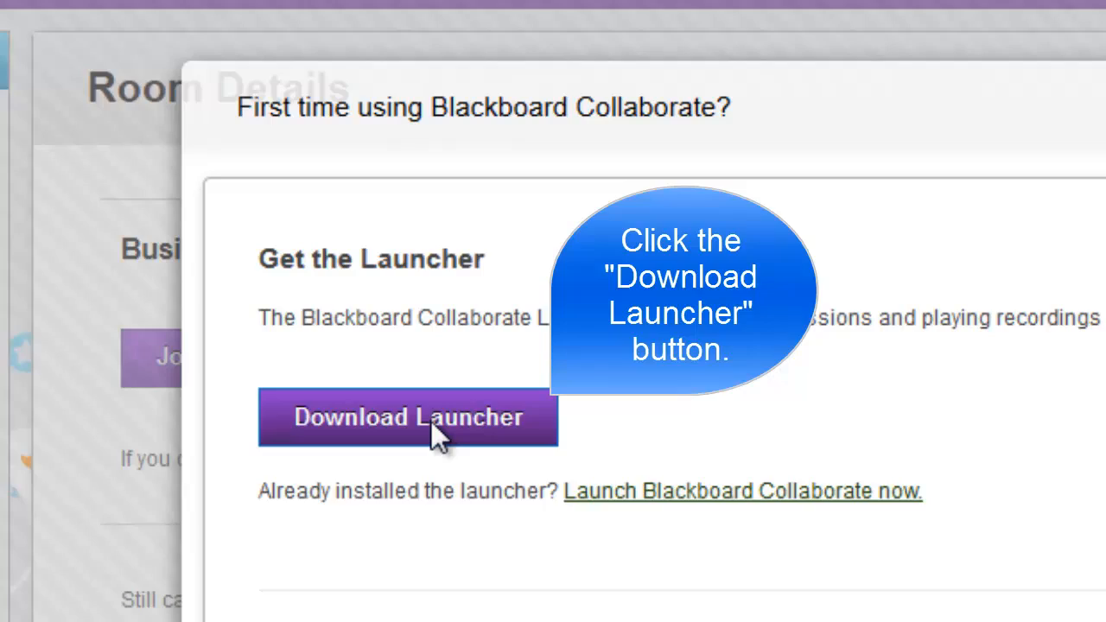
Step: Download the Blackboard Collaborate Launcher and save the installer file
{"action": "left_click", "coordinate": [406, 417]}
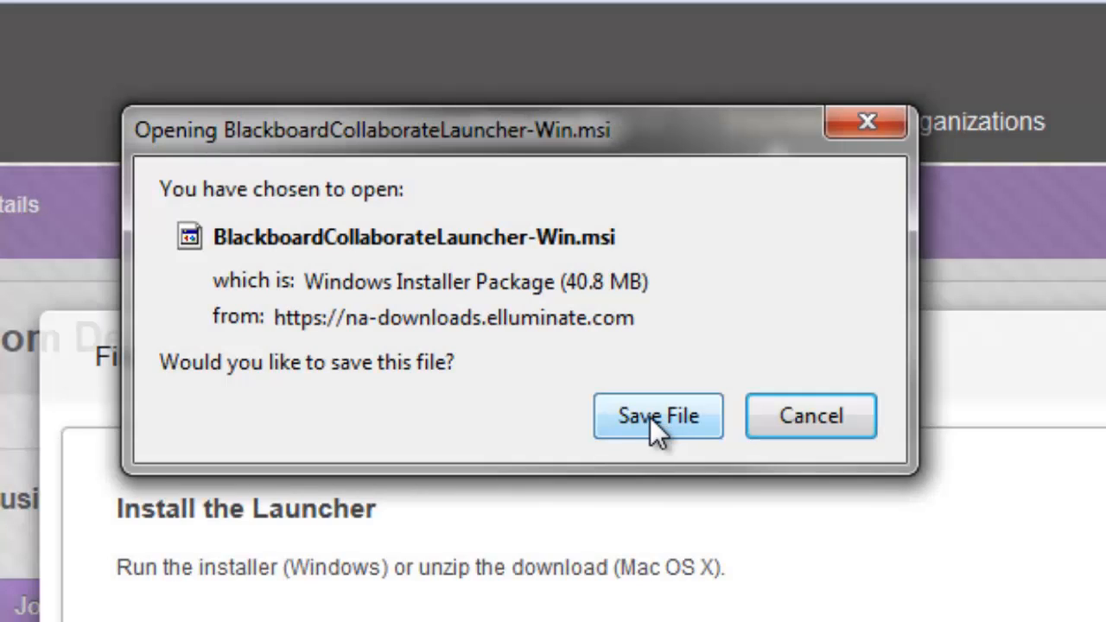
{"action": "left_click", "coordinate": [658, 416]}
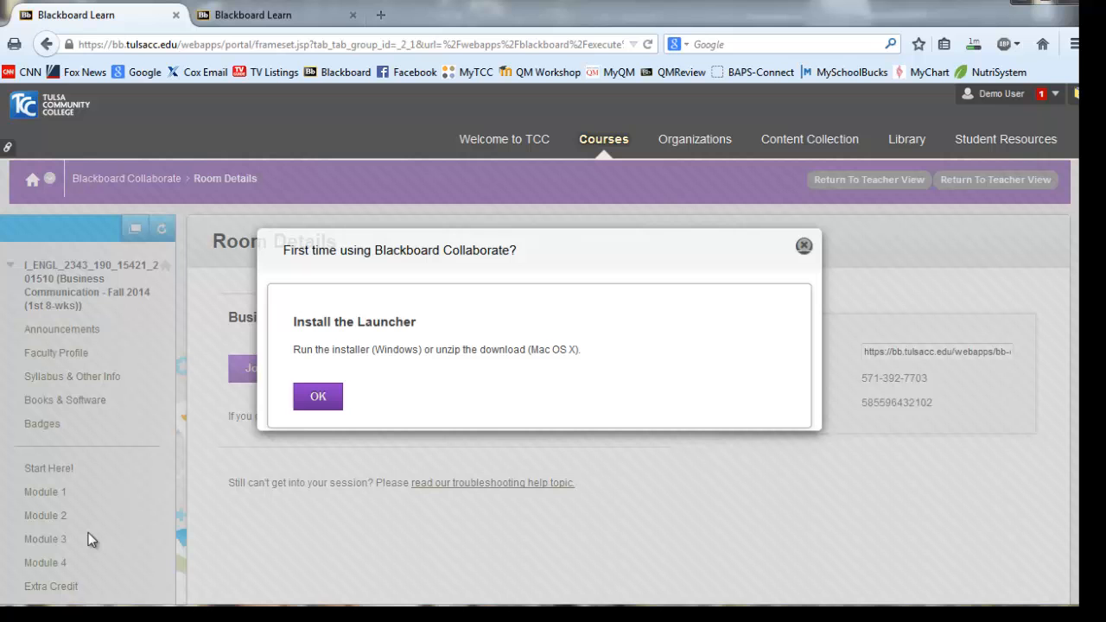
{"action": "mouse_move", "coordinate": [986, 163]}
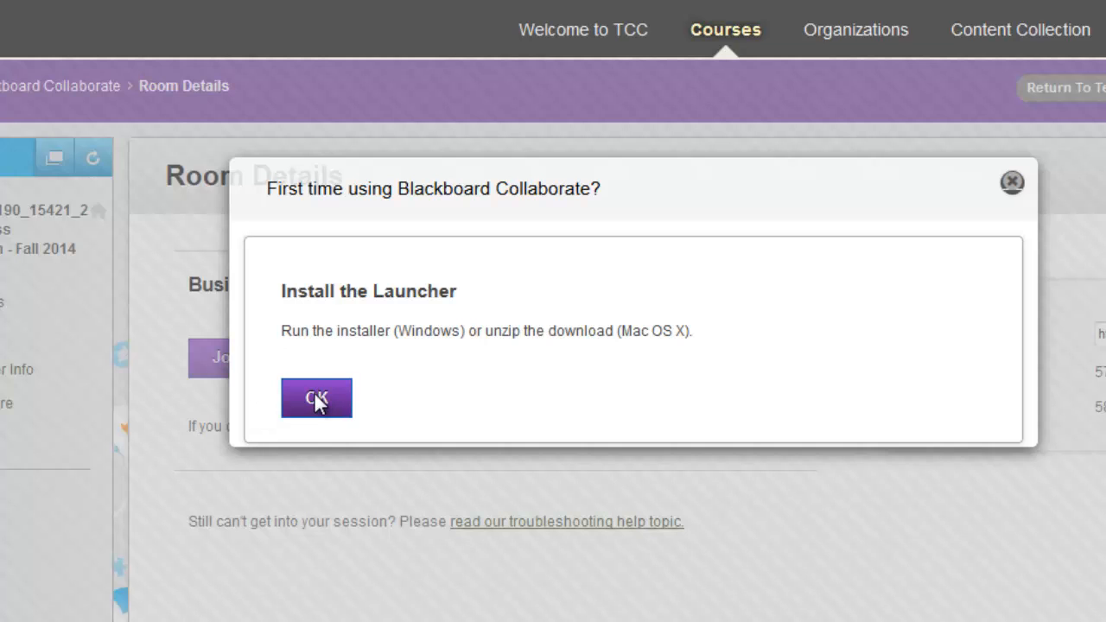
Step: Run BlackboardCollaborateLauncher-Win.msi from Firefox's Downloads panel, accepting the security warning
{"action": "left_click", "coordinate": [316, 397]}
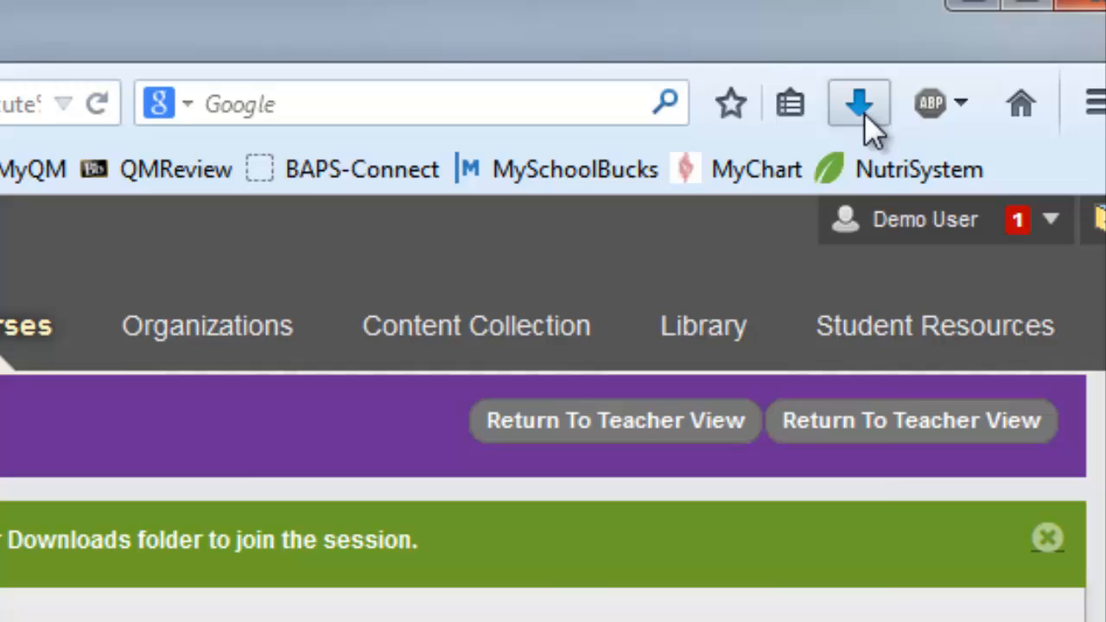
{"action": "left_click", "coordinate": [851, 101]}
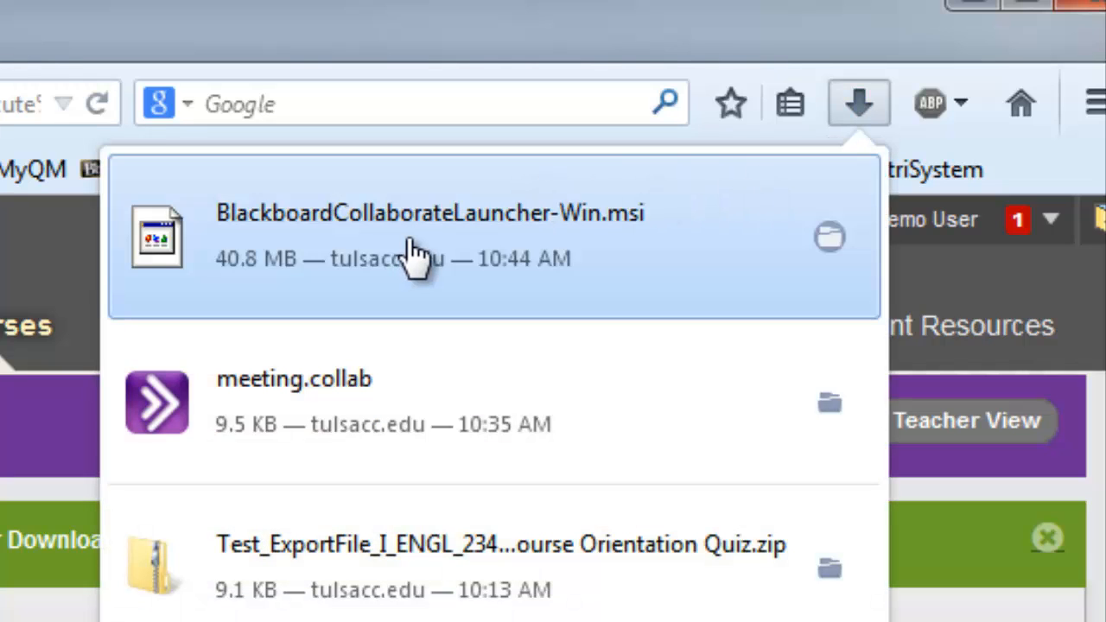
{"action": "mouse_move", "coordinate": [428, 250]}
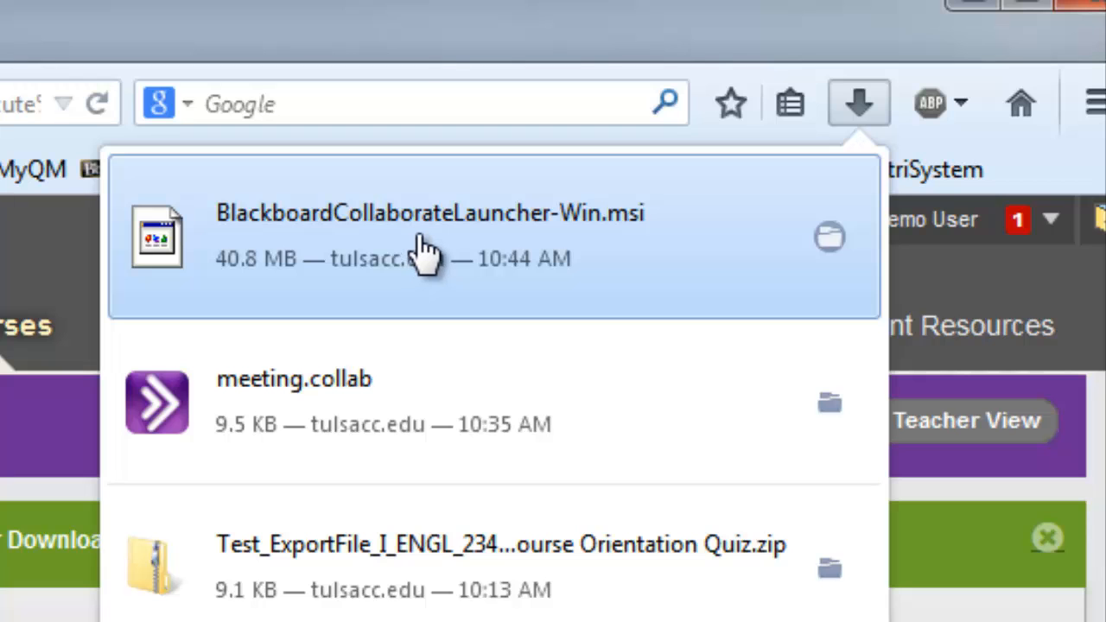
{"action": "left_click", "coordinate": [851, 103]}
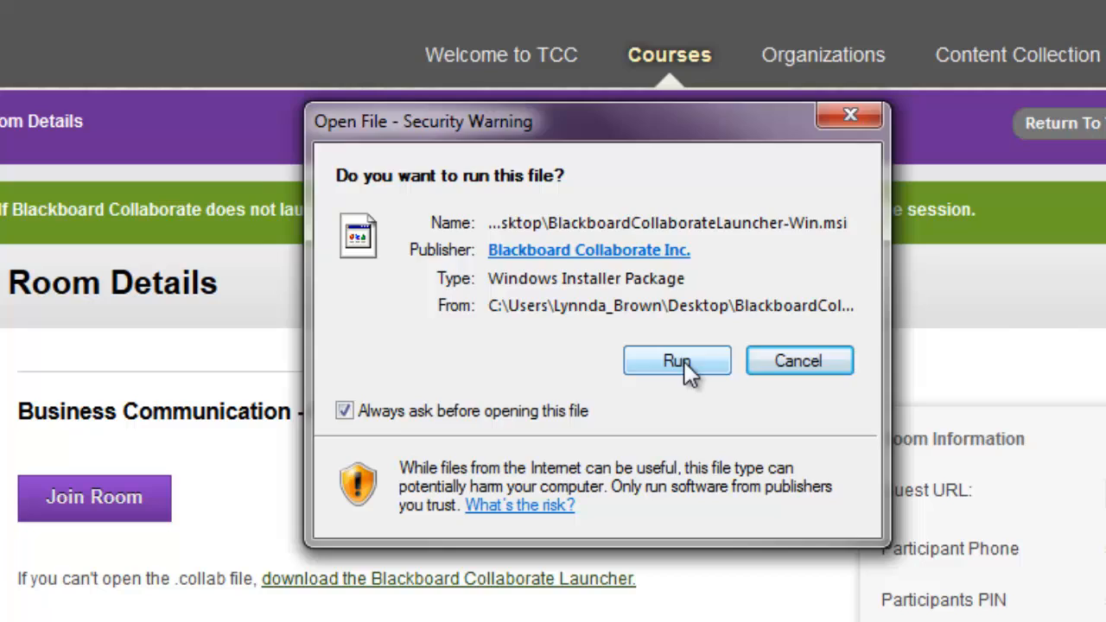
{"action": "left_click", "coordinate": [677, 360]}
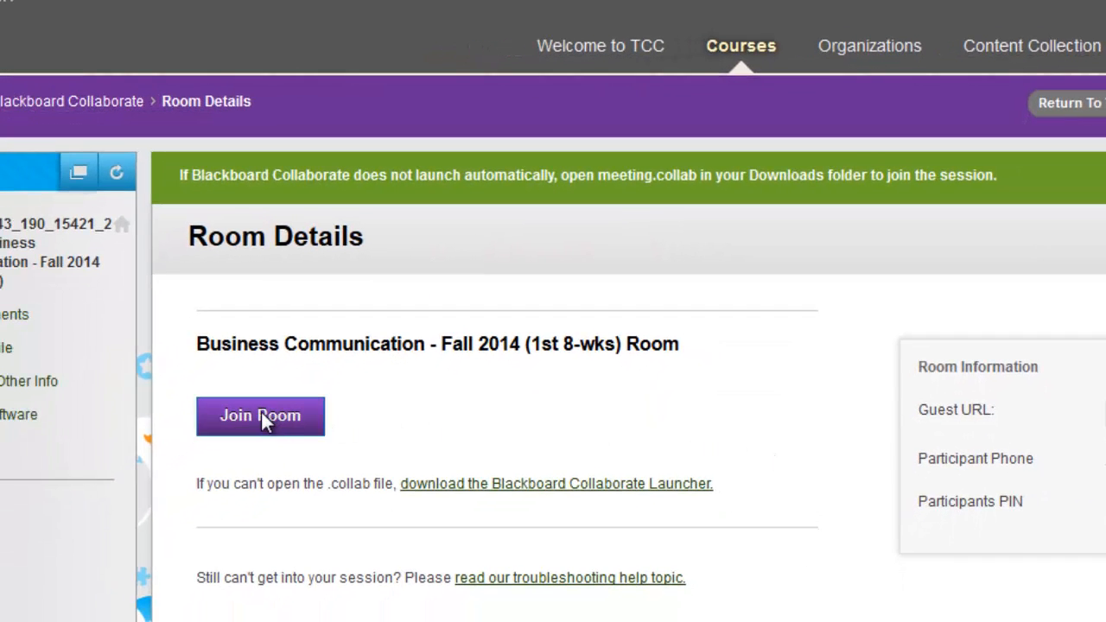
Step: Join the Business Communication room and open meeting.collab with the Collaborate Launcher
{"action": "left_click", "coordinate": [260, 416]}
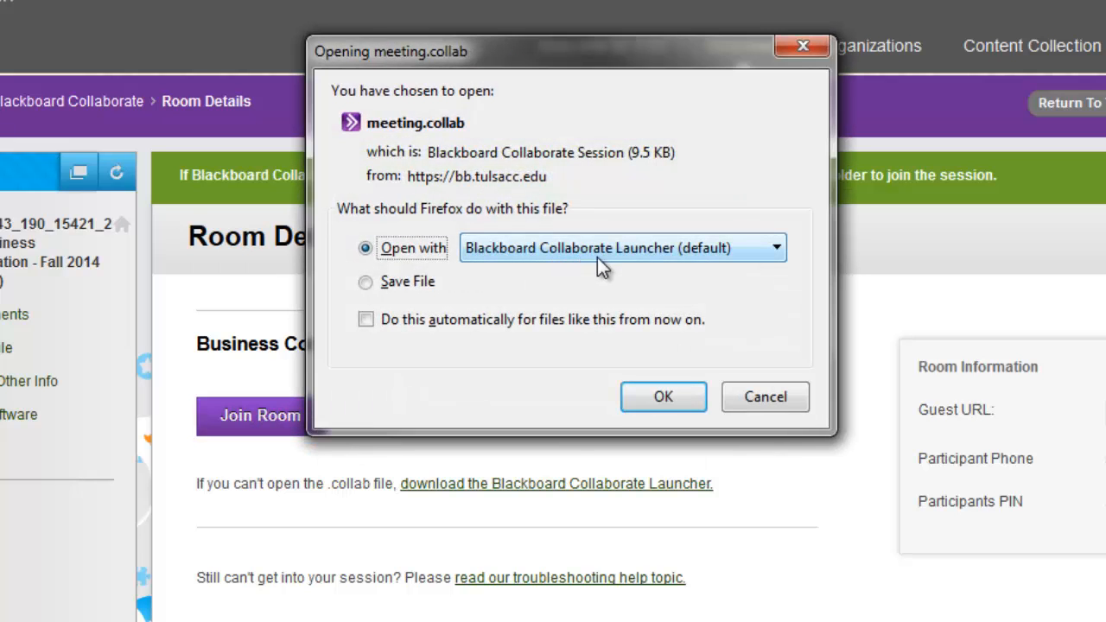
{"action": "mouse_move", "coordinate": [623, 270]}
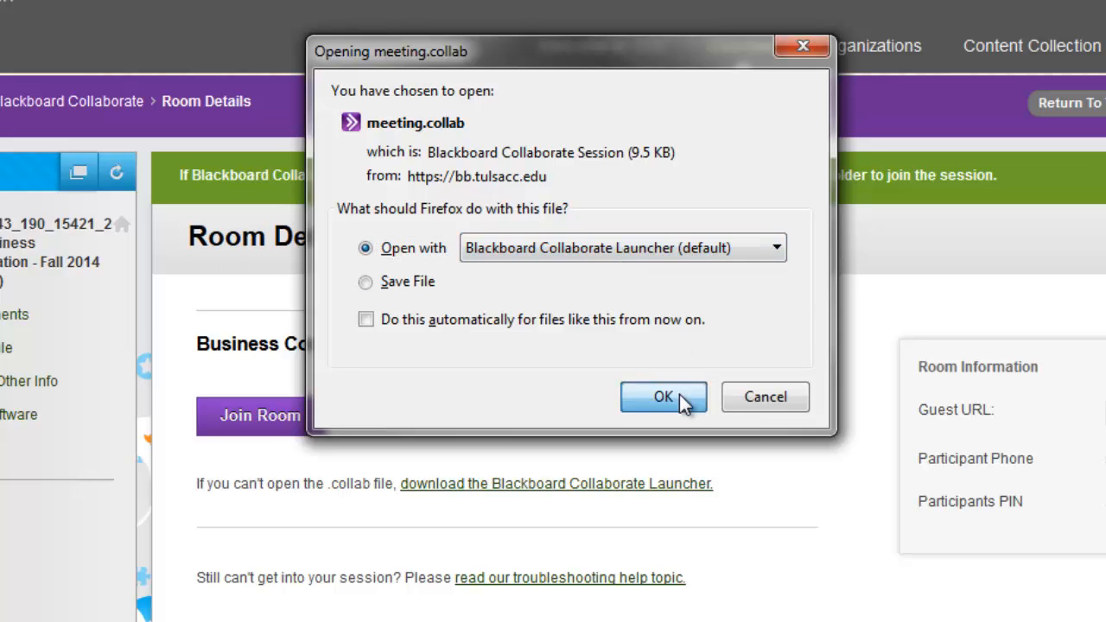
{"action": "left_click", "coordinate": [660, 397]}
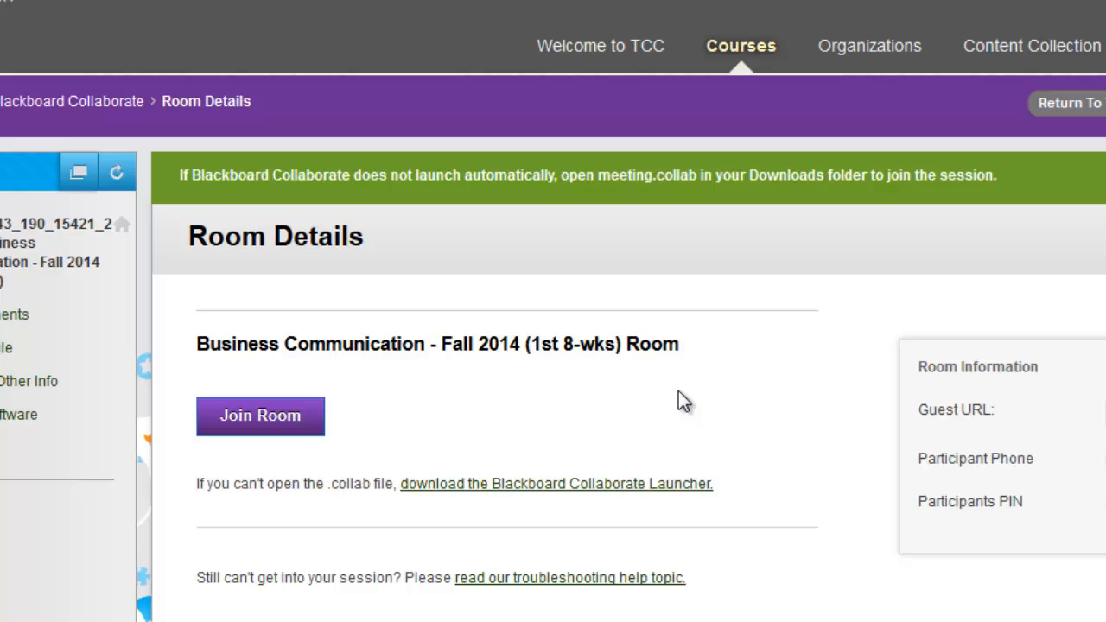
{"action": "left_click", "coordinate": [260, 416]}
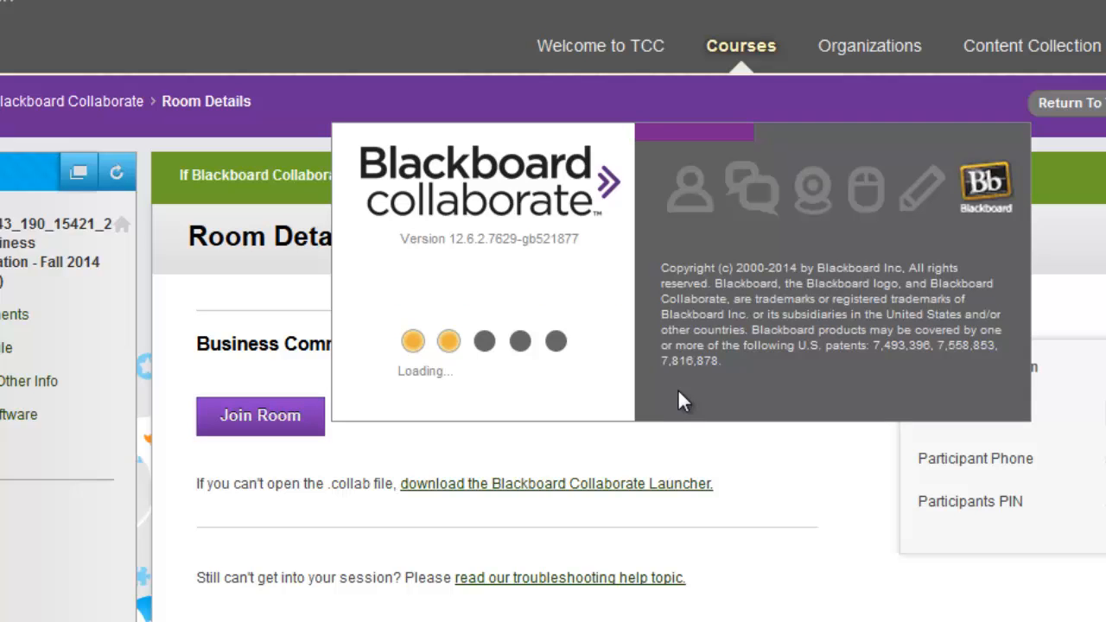